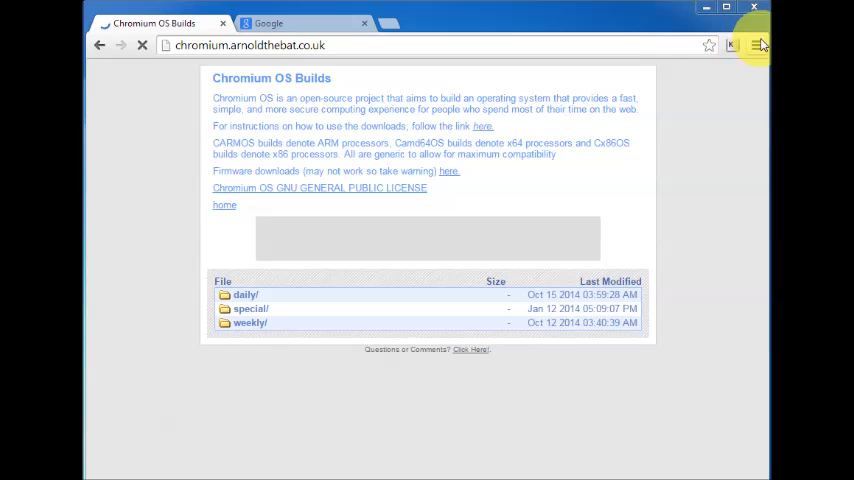
Step: Enter the daily builds folder on the Chromium OS Builds site
click(756, 44)
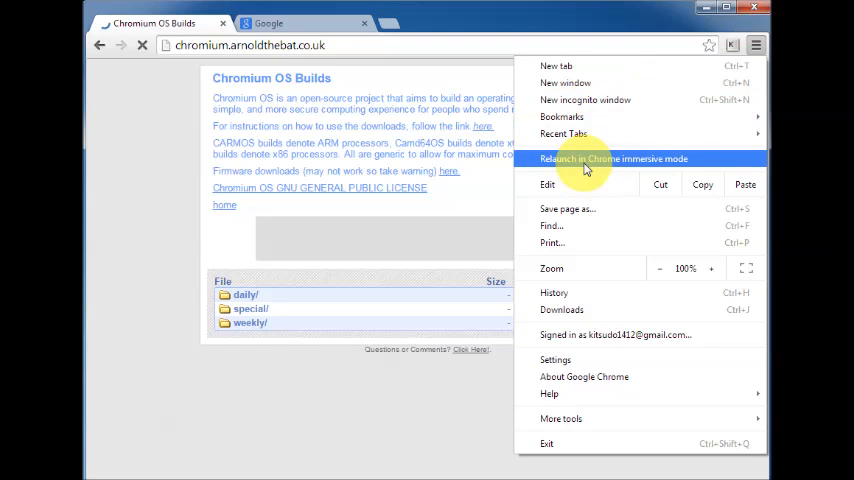
mouse_move(668, 160)
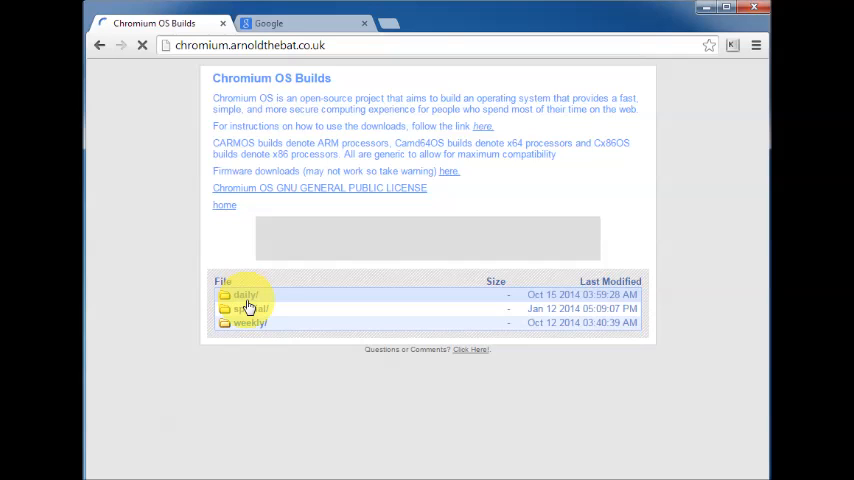
click(242, 294)
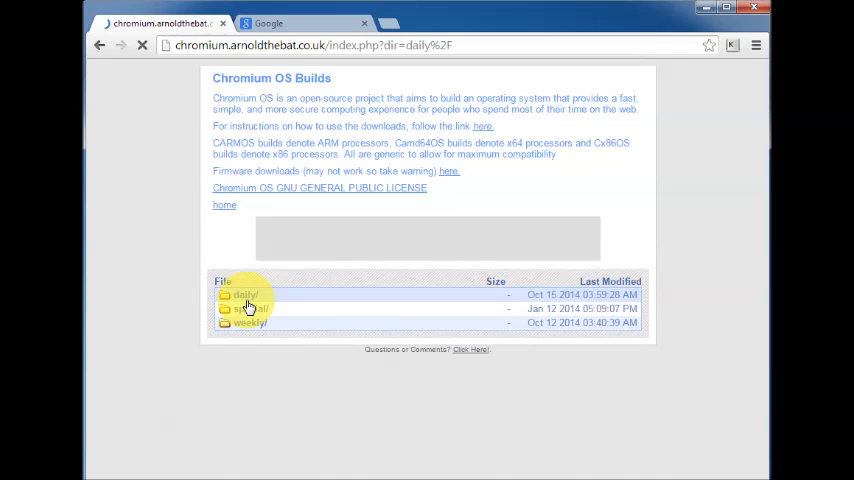
click(244, 296)
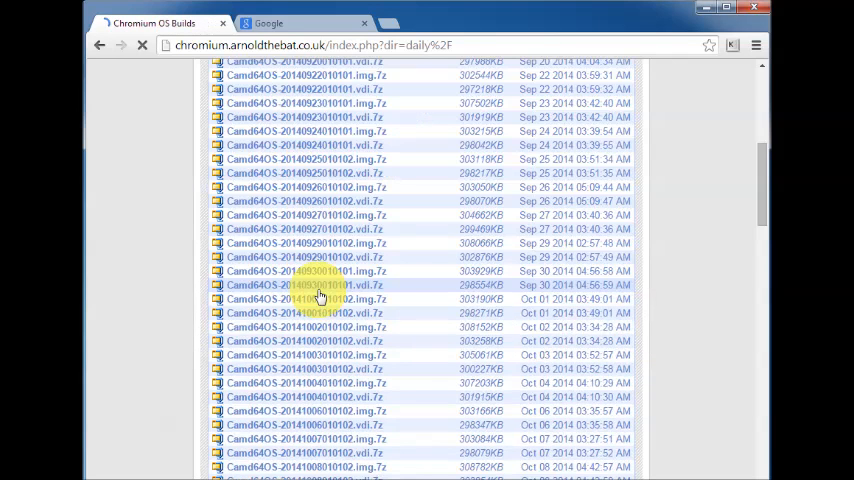
scroll(down, 3)
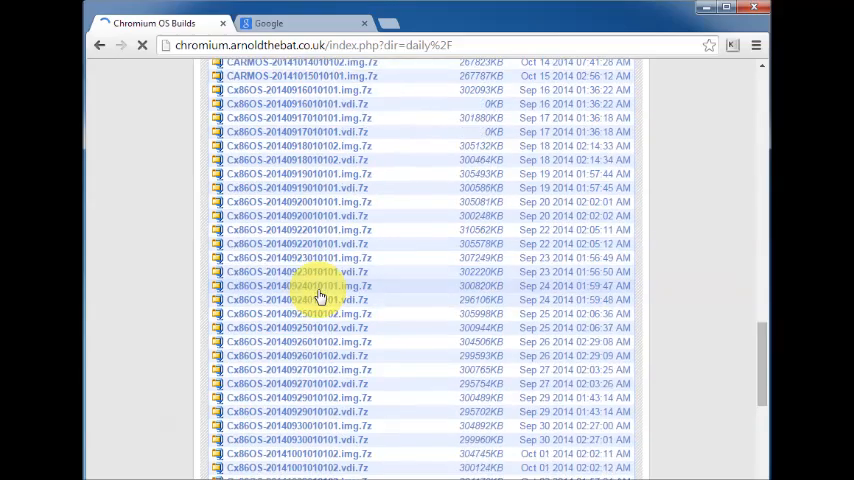
scroll(up, 3)
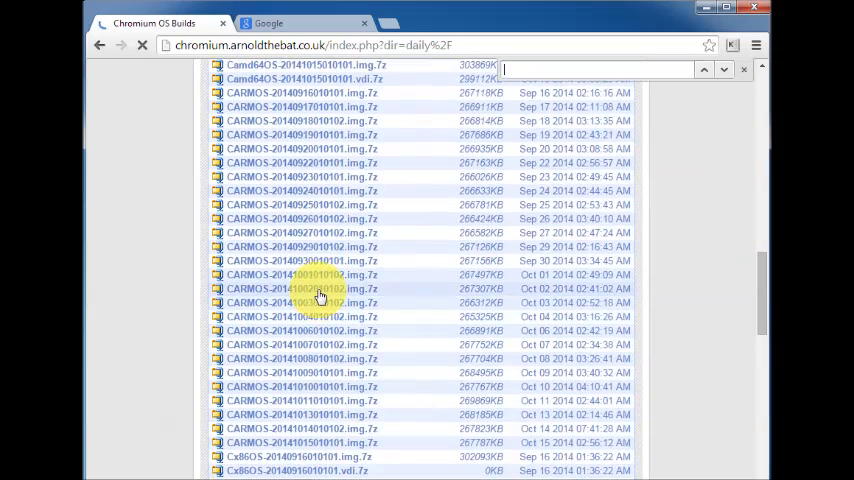
Step: Search the listing for 'oct' and download an October CamdOS64OS .img.7z build archive
text(oct)
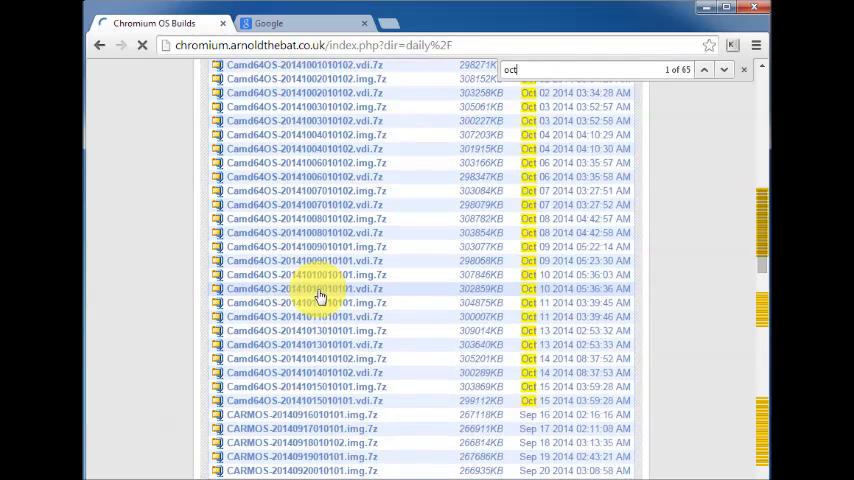
scroll(down, 3)
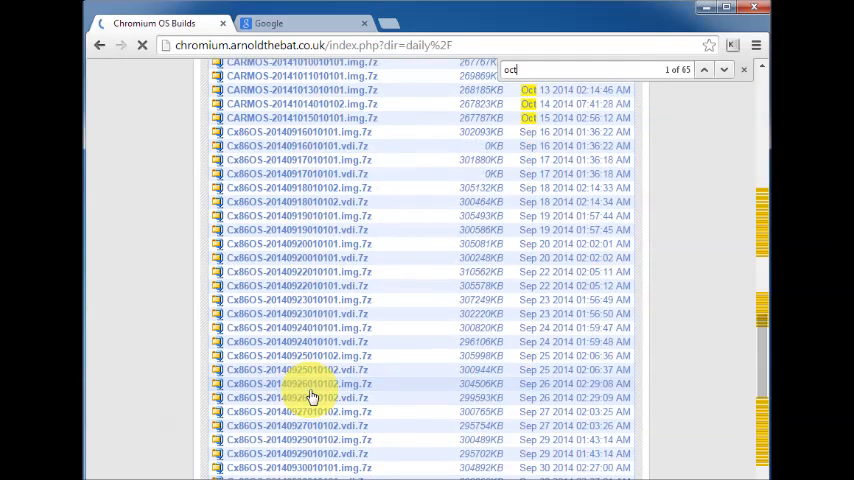
scroll(up, 3)
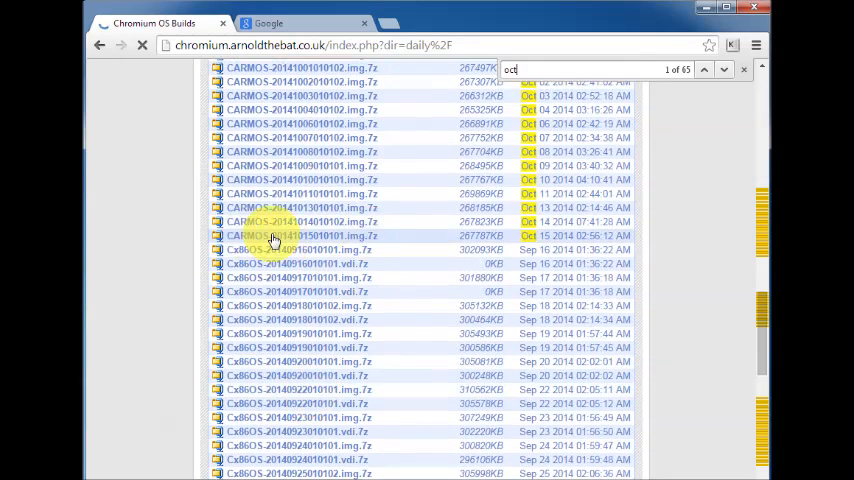
scroll(down, 3)
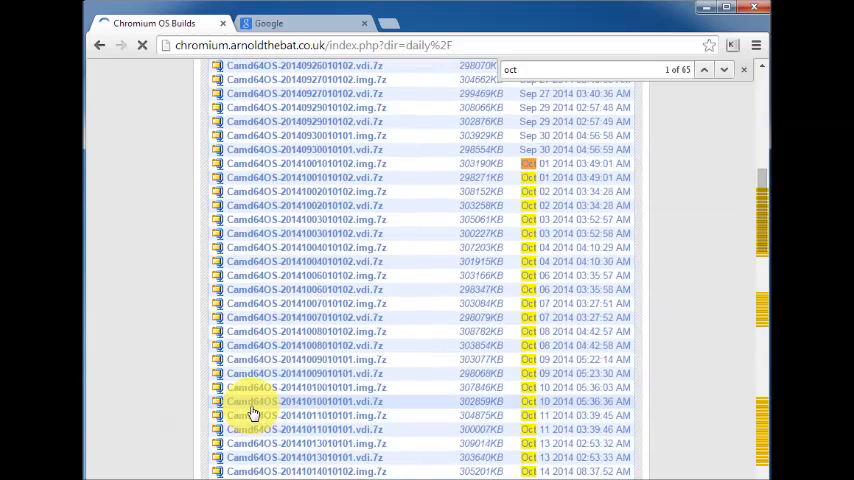
scroll(down, 3)
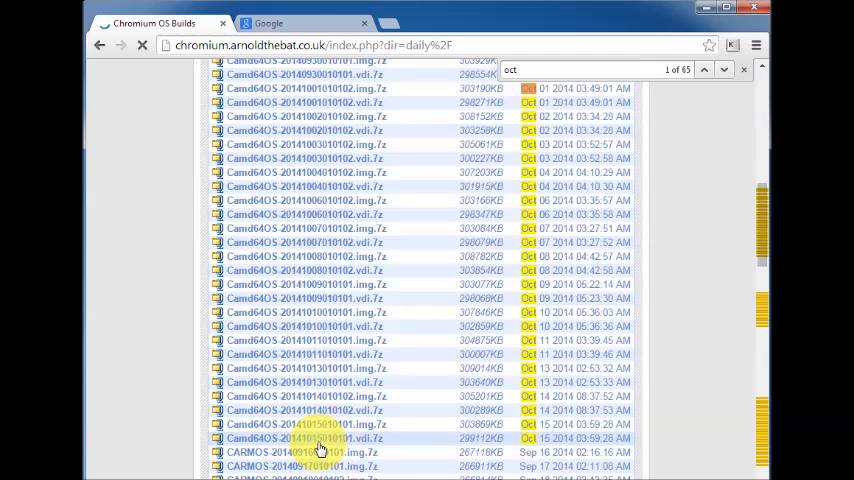
click(320, 438)
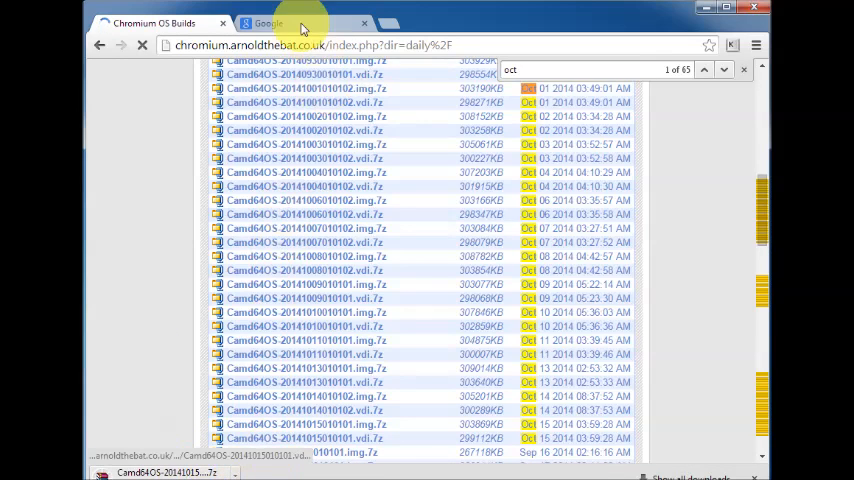
Step: From the Google results reach the Rufus homepage's Download section and download Rufus 1.4.10
click(268, 24)
text(rufus)
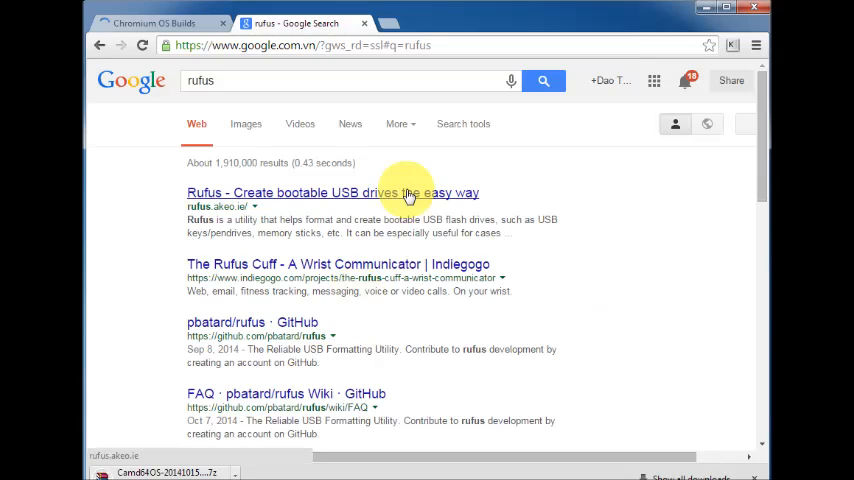
click(332, 192)
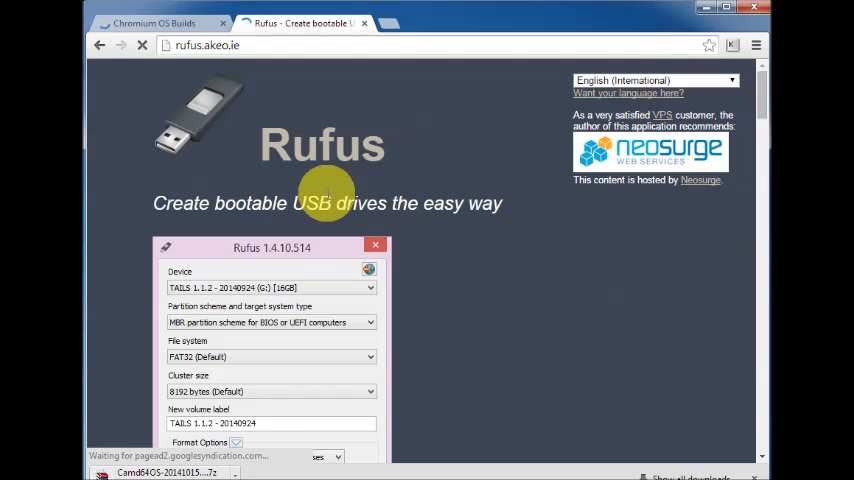
scroll(down, 3)
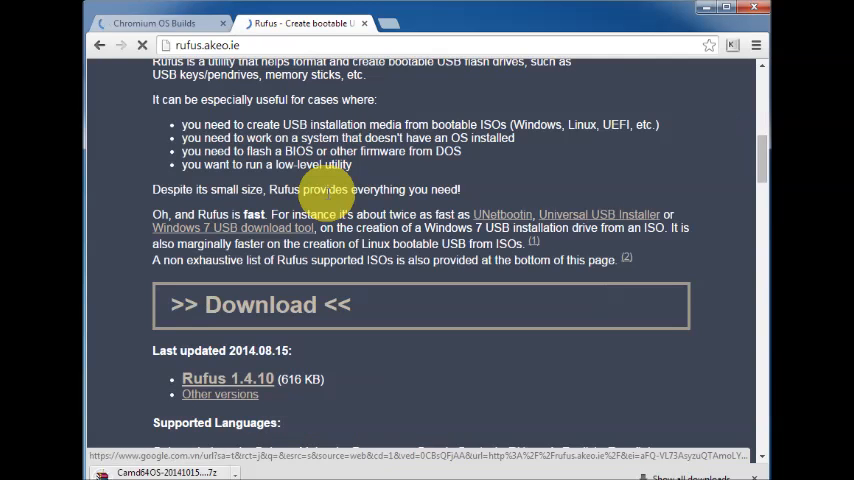
scroll(down, 3)
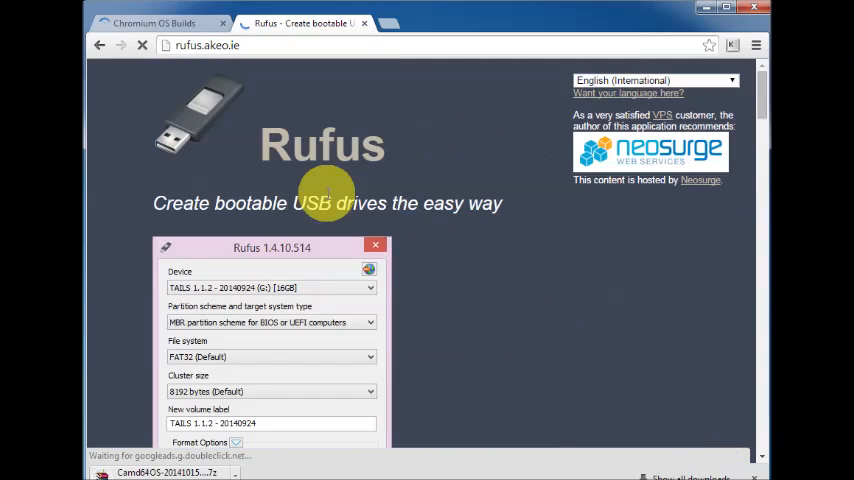
scroll(down, 3)
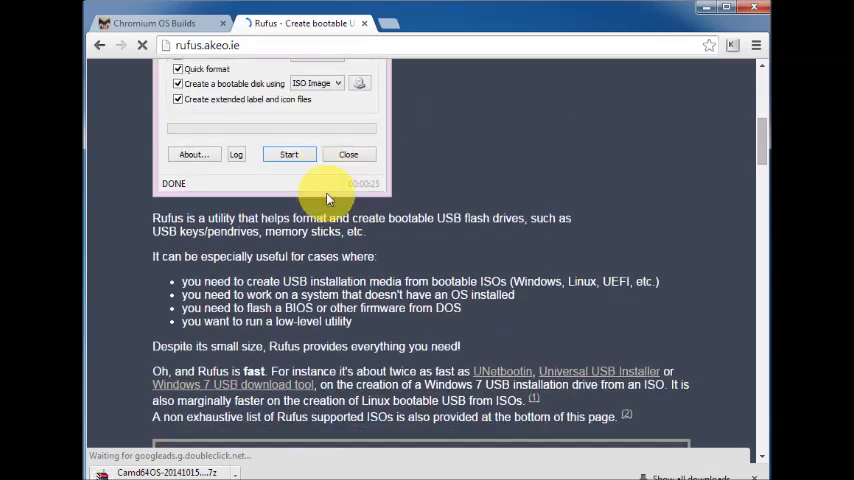
scroll(down, 3)
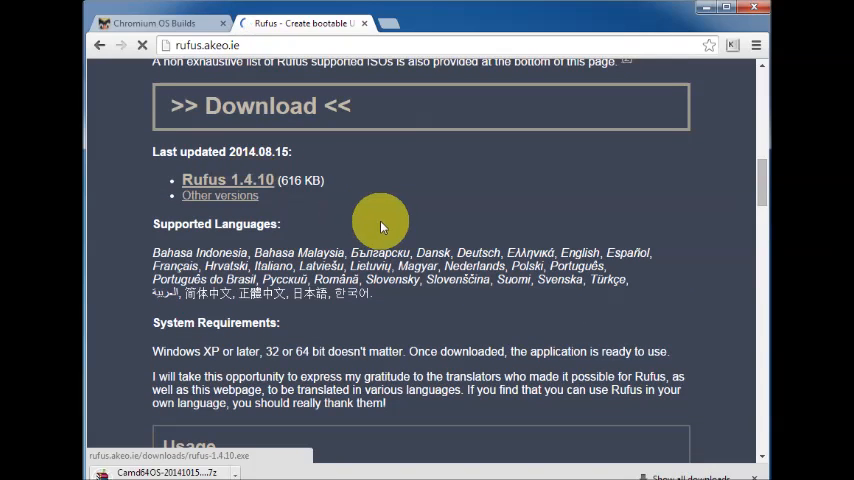
click(228, 180)
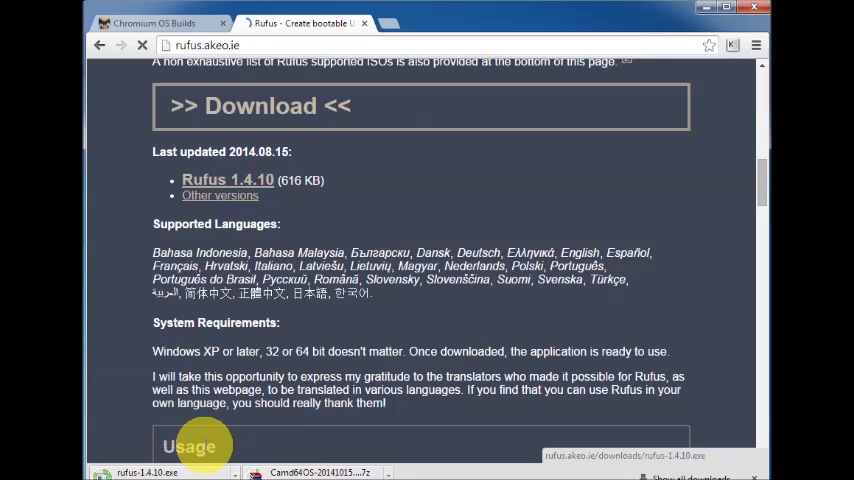
click(228, 180)
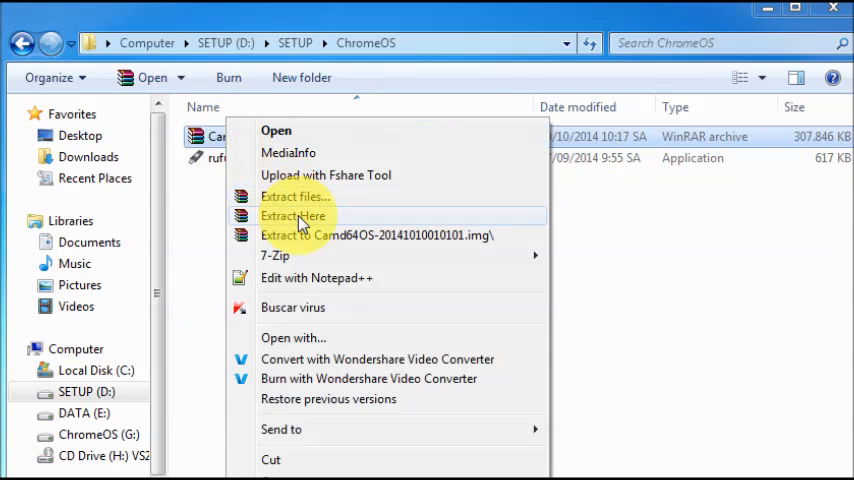
Step: Extract the Camd64OS .img.7z archive here with 7-Zip, producing the 2.5 GB disk image
click(292, 216)
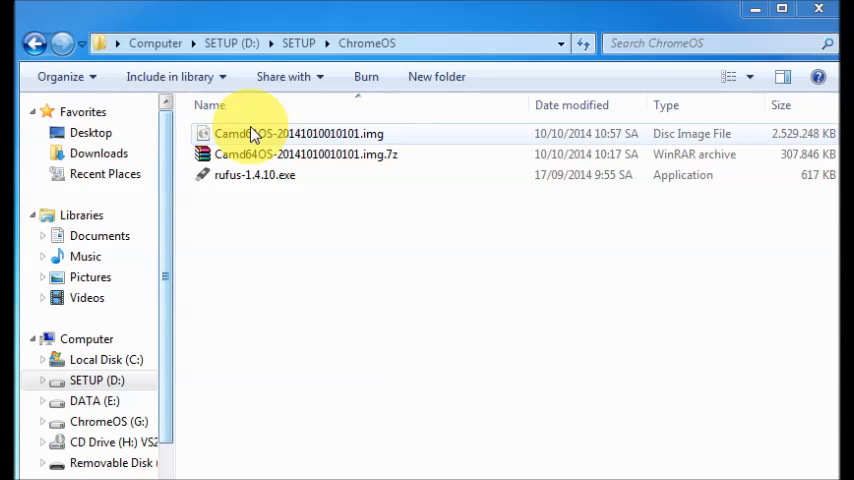
Step: Run rufus-1.4.10.exe from the ChromeOS folder so Rufus opens with the 4 GB USB stick detected
click(300, 132)
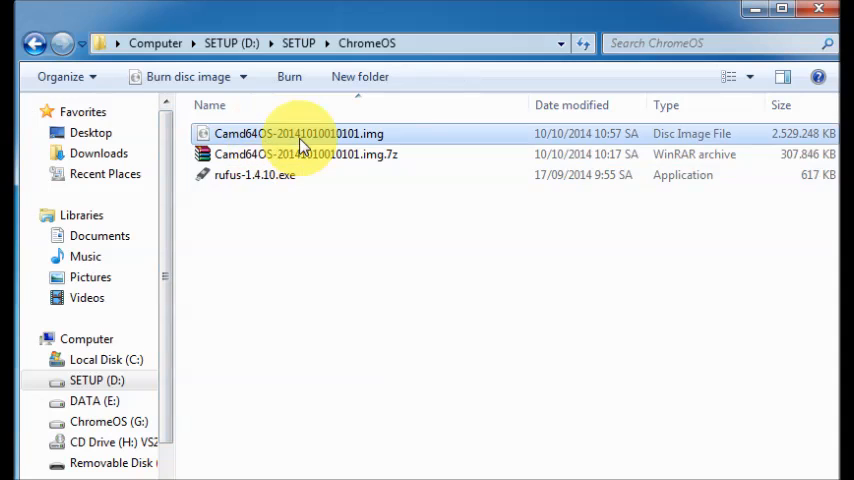
click(304, 154)
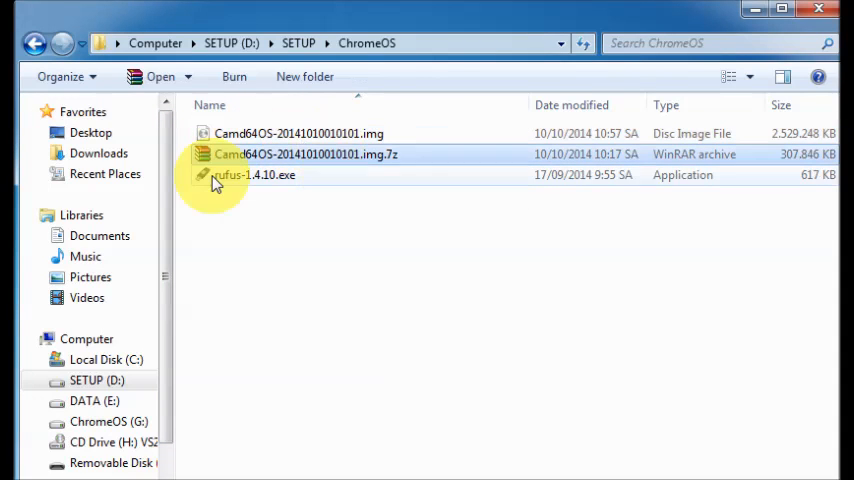
right_click(252, 176)
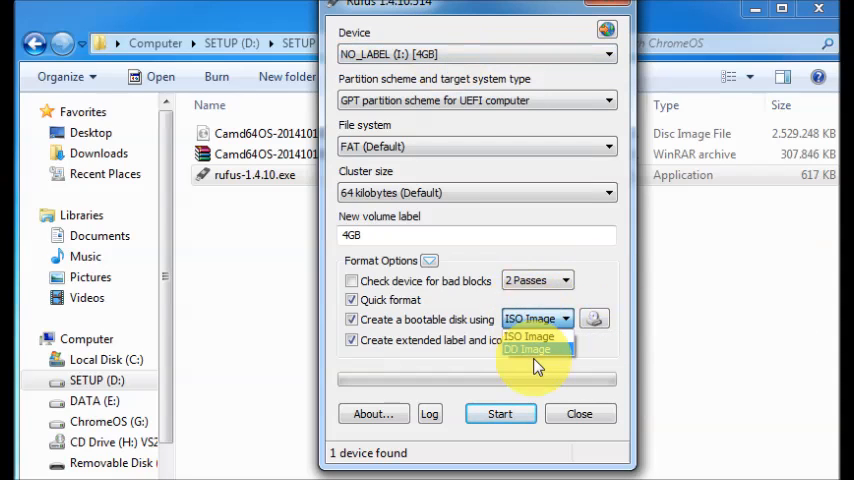
Step: Set the bootable mode to DD Image and load Camd64OS-20141010010101.img as the source image
click(528, 348)
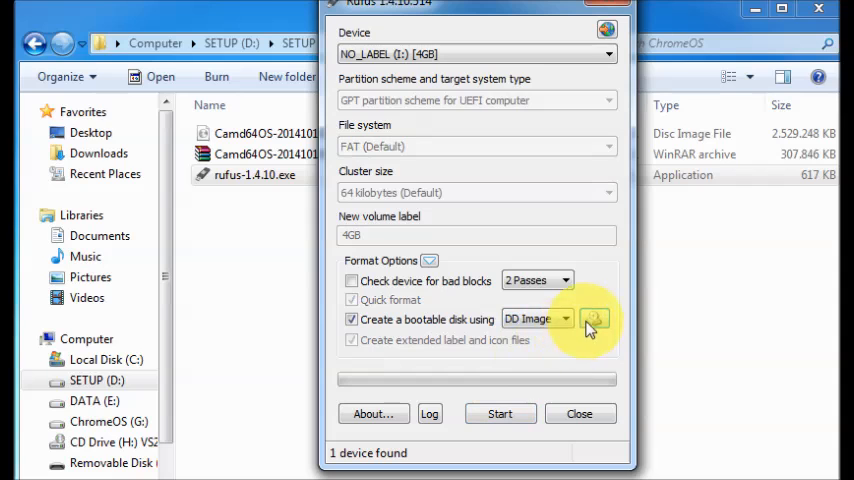
click(596, 320)
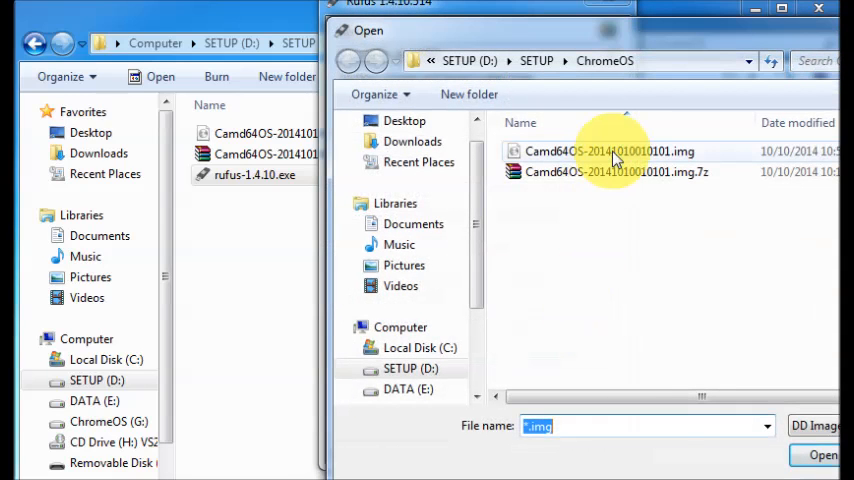
click(608, 152)
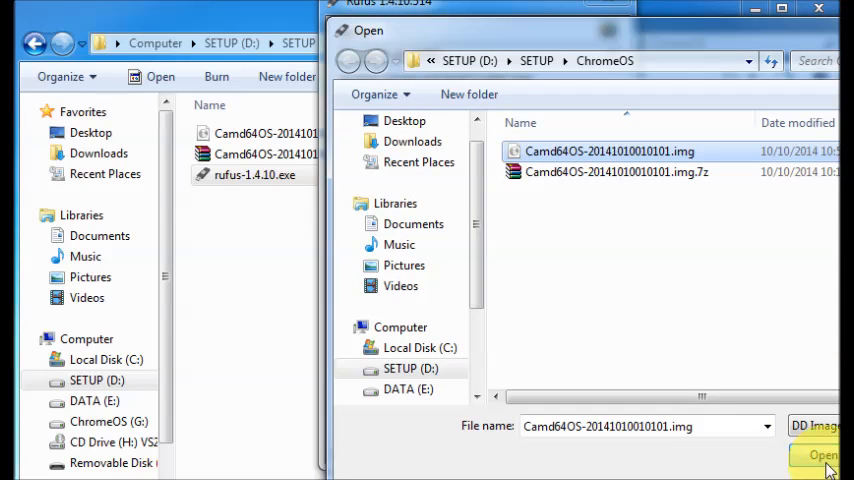
click(822, 456)
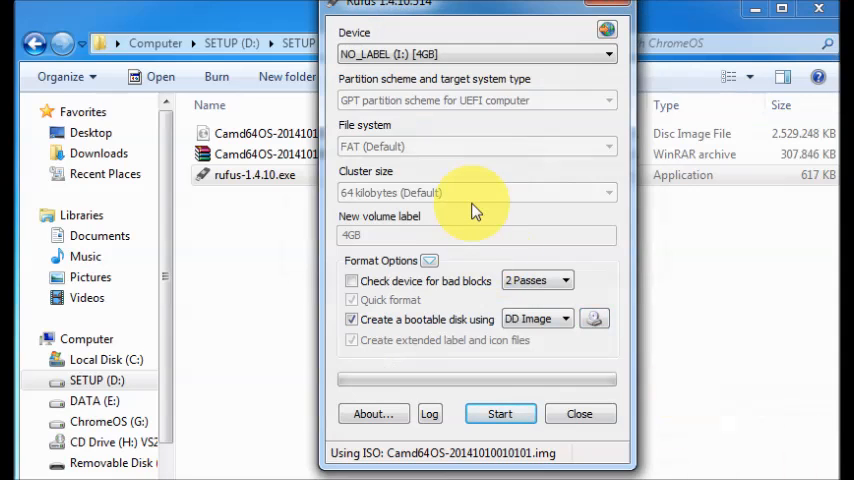
mouse_move(500, 412)
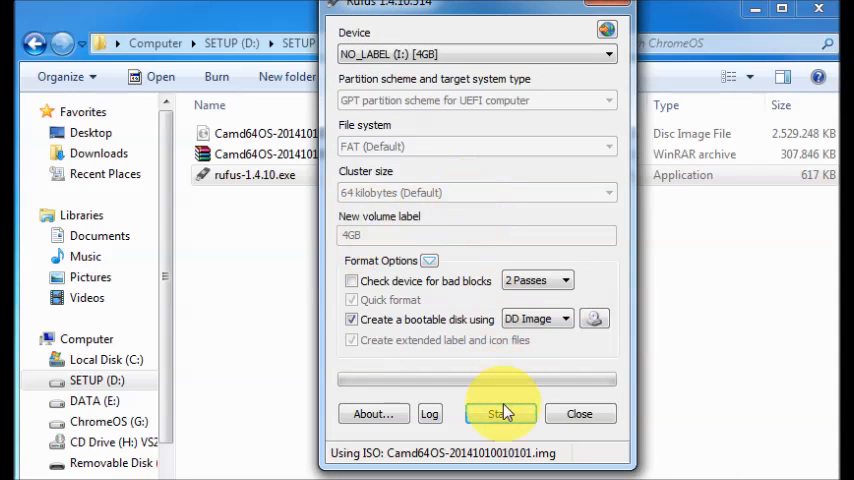
mouse_move(456, 84)
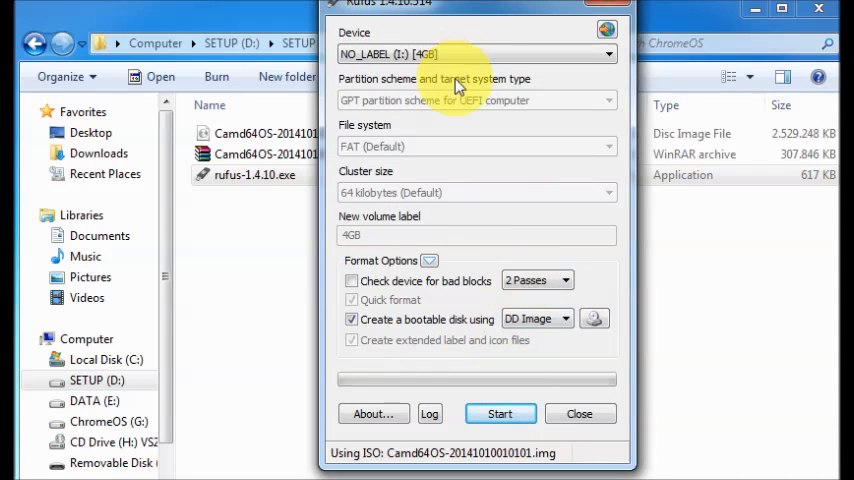
mouse_move(500, 414)
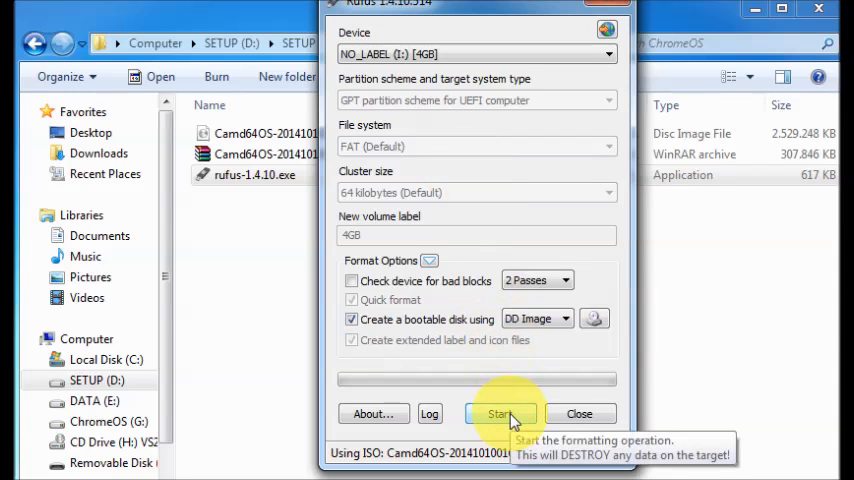
Step: Start writing the image to the 4 GB drive, bringing up the data-destruction warning
click(500, 412)
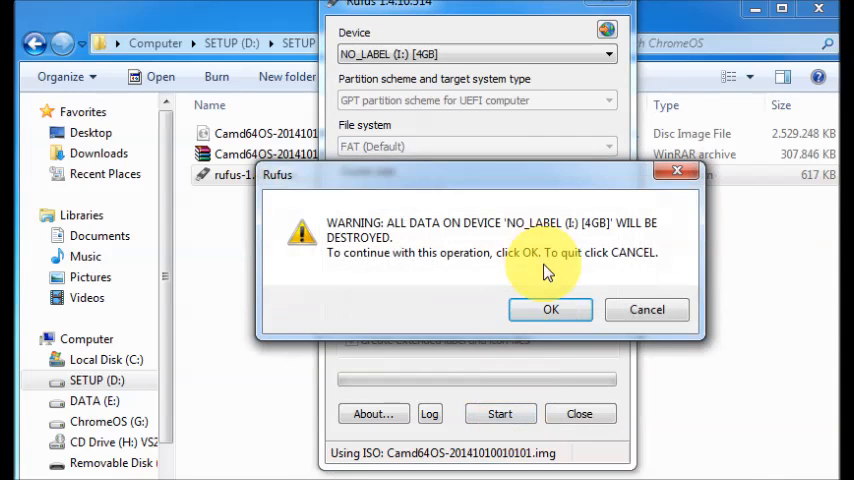